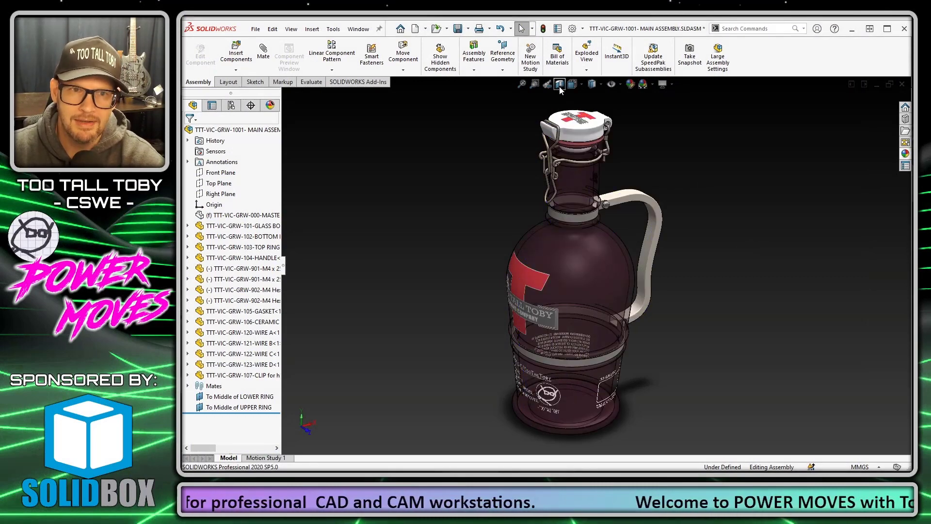
Start a Section View of the grogger on the Front Plane and scroll through its settings
left_click(558, 84)
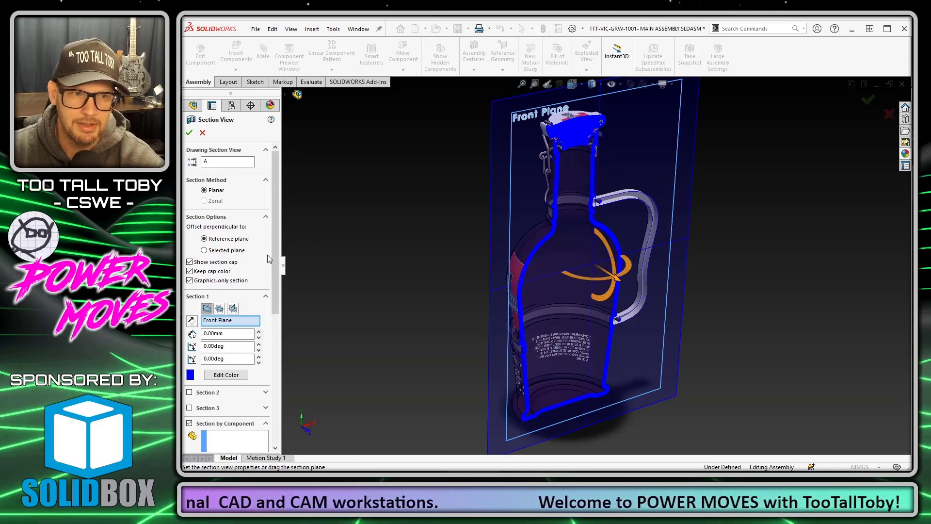
scroll("down", 3)
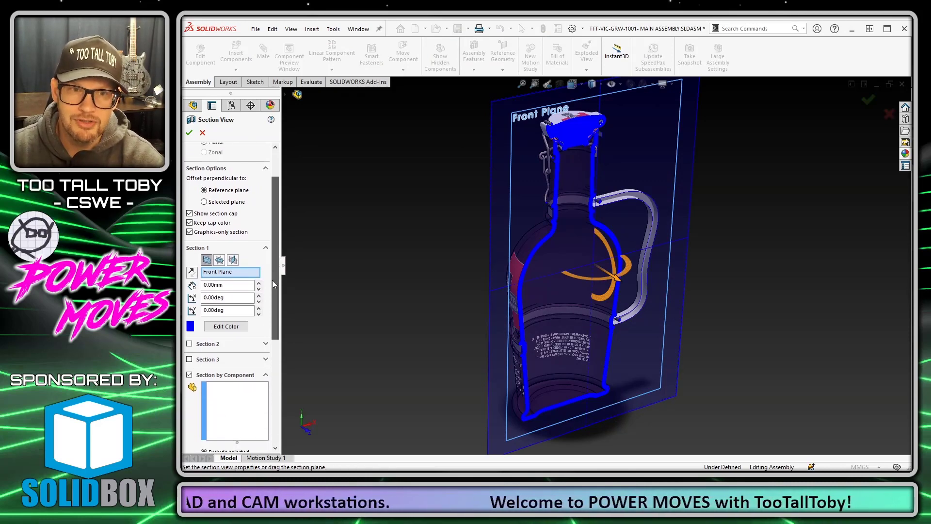
scroll("down", 3)
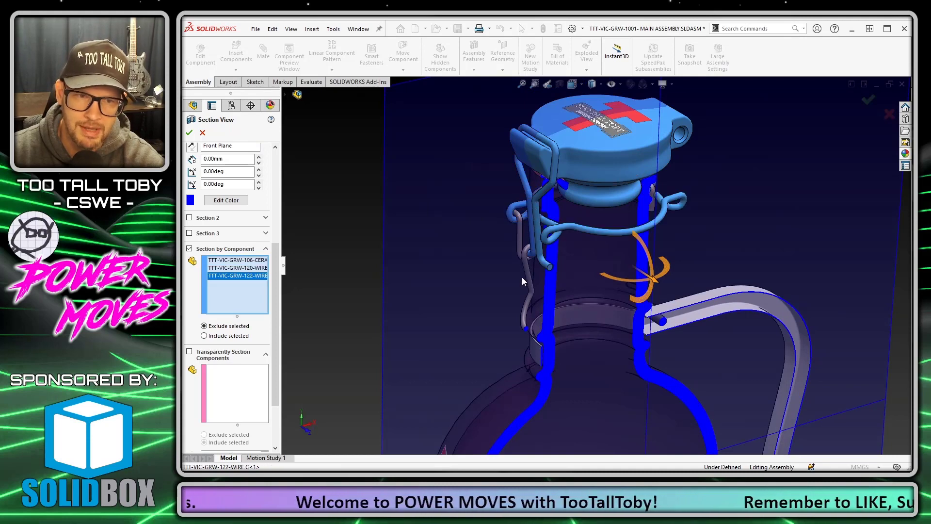
Exclude another wire, the M4 screw and the handle from the cut, then apply the section
left_click(656, 321)
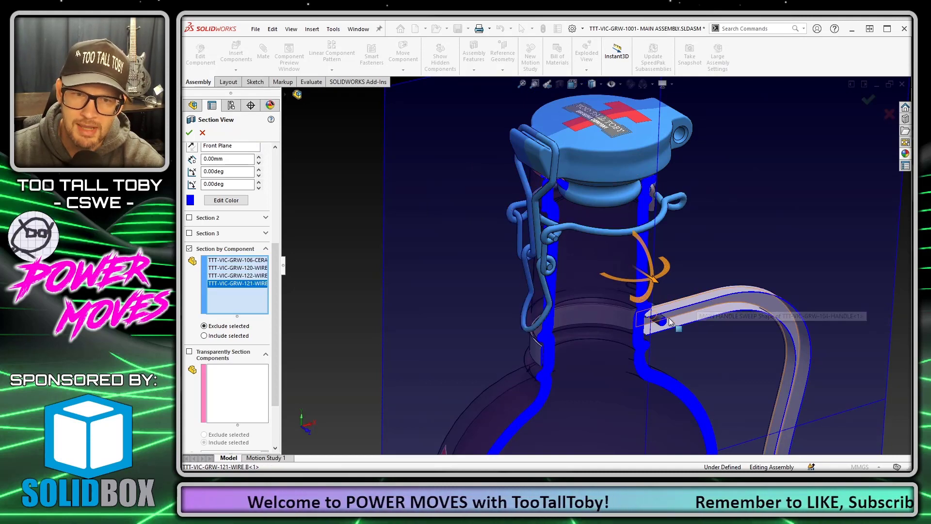
left_click(665, 317)
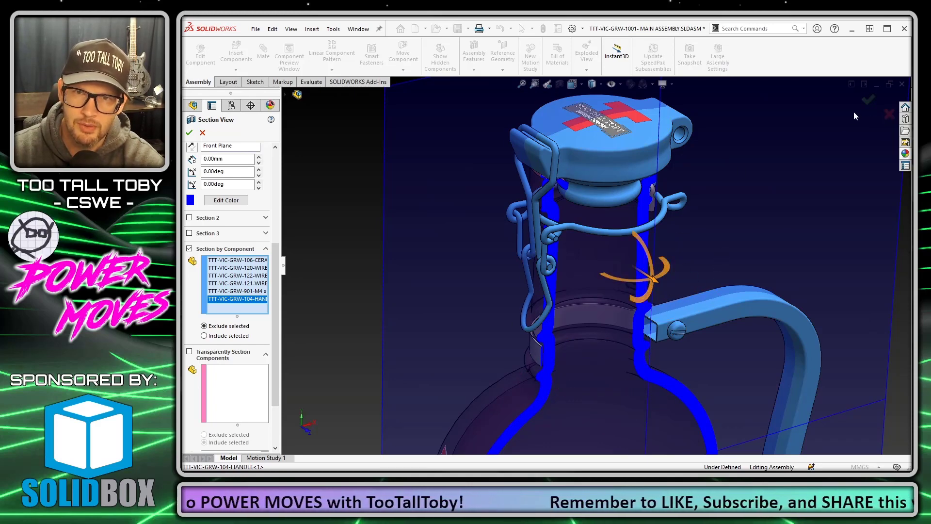
left_click(189, 133)
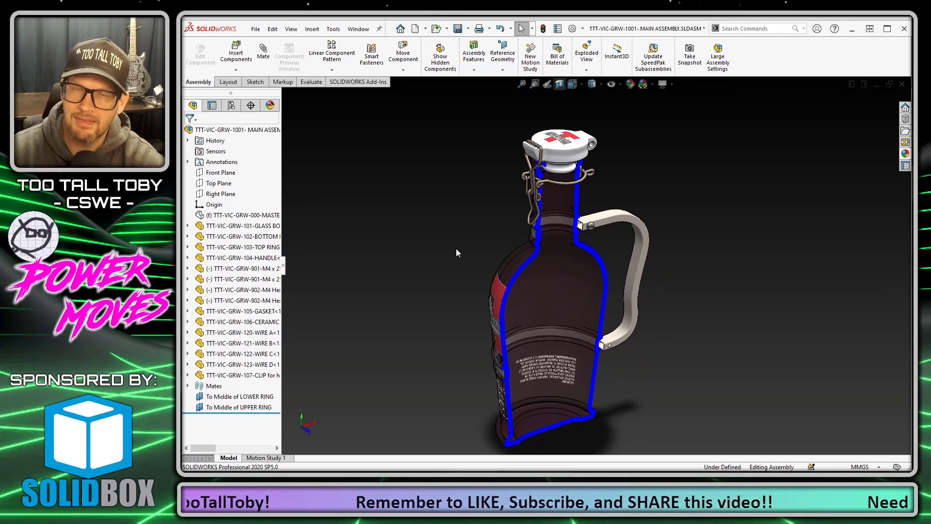
mouse_move(561, 84)
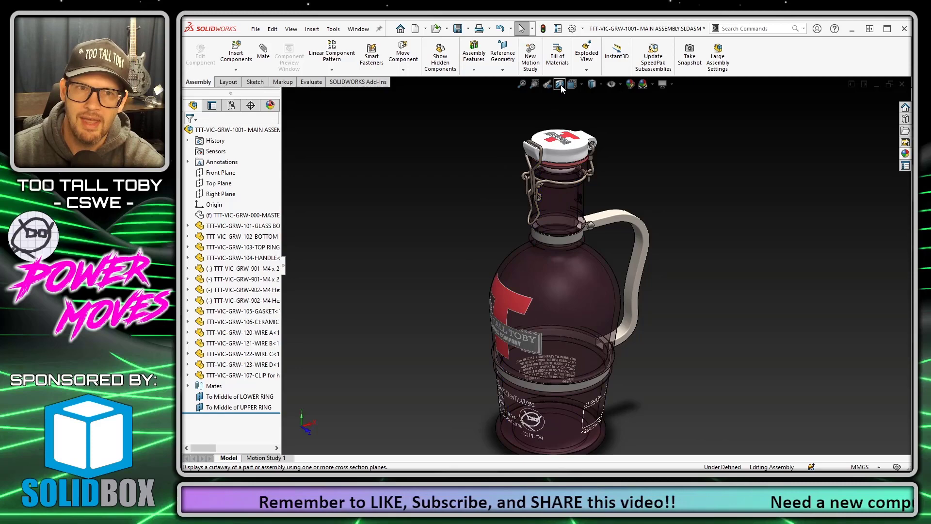
Reopen Section View, confirming Front Plane and the excluded components are kept
left_click(559, 84)
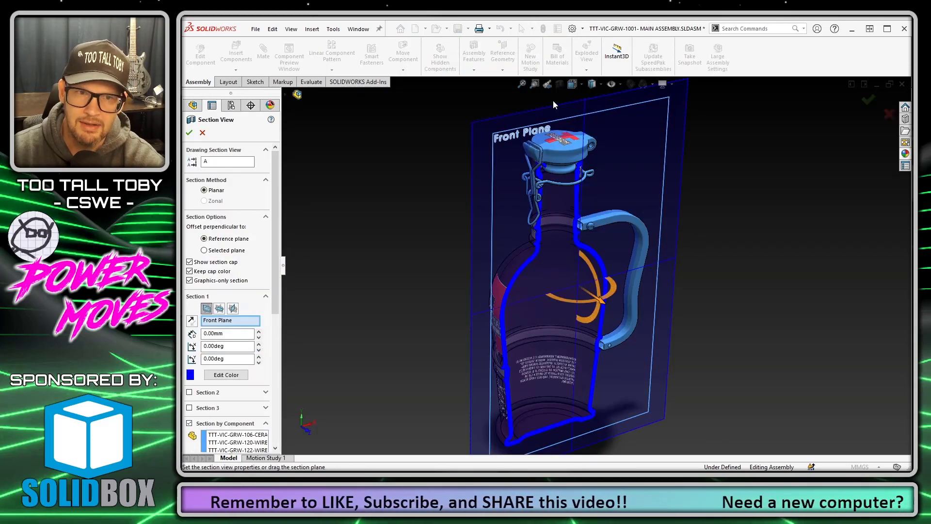
scroll("down", 3)
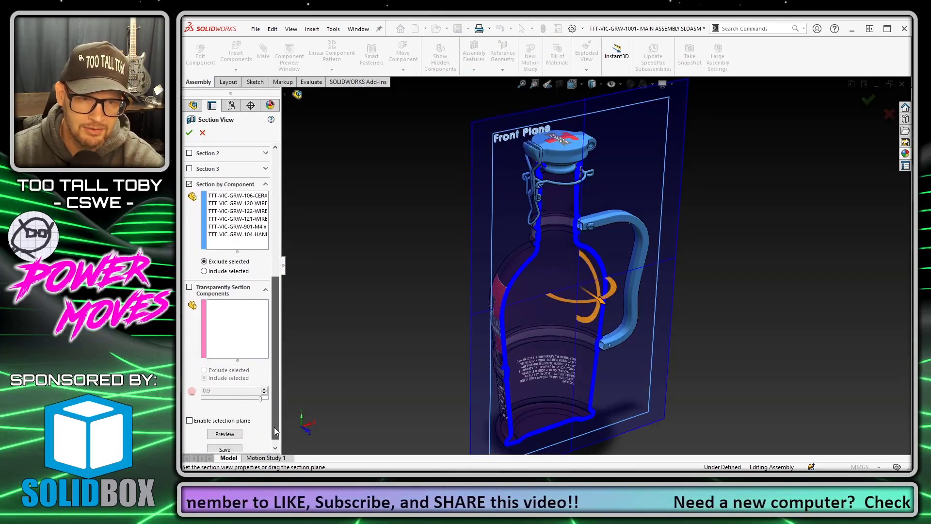
left_click(188, 133)
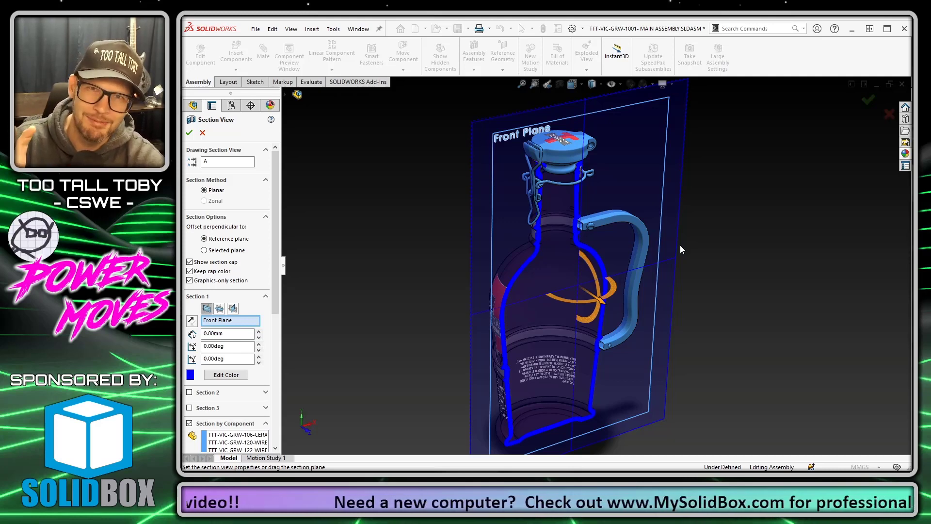
mouse_move(710, 231)
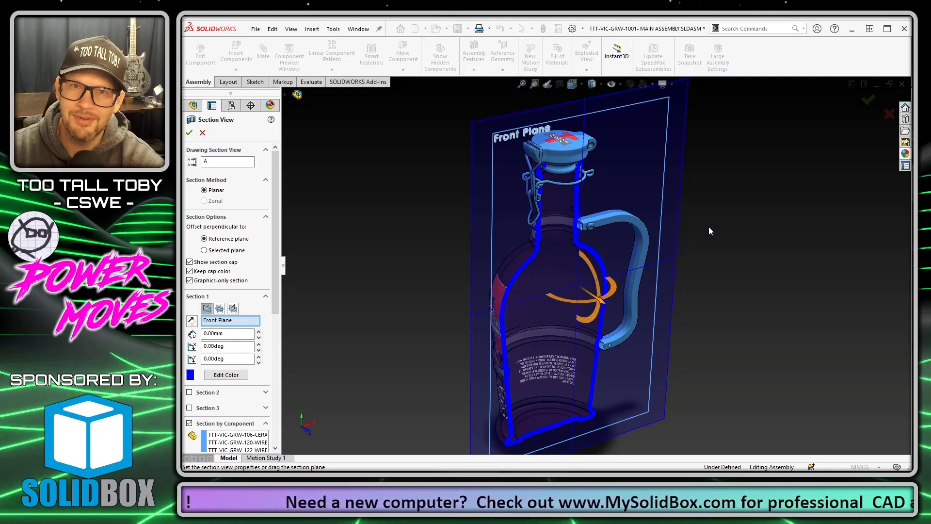
mouse_move(649, 334)
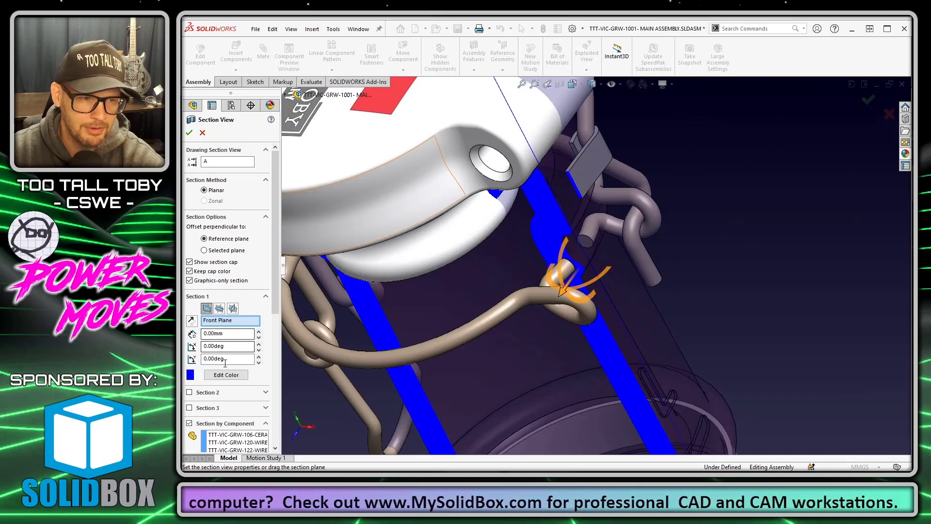
left_click(237, 442)
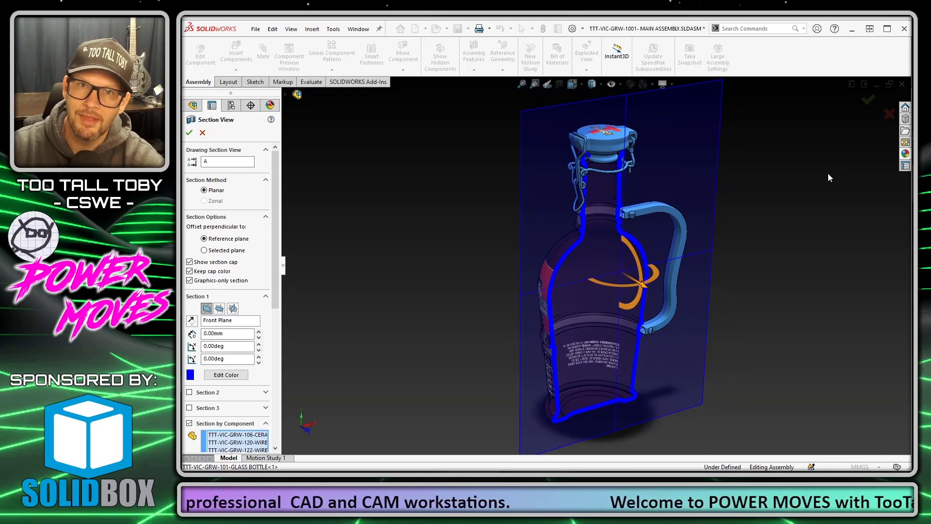
Edit Section View Properties to offset the Front Plane cut by 6.00 mm
left_click(188, 132)
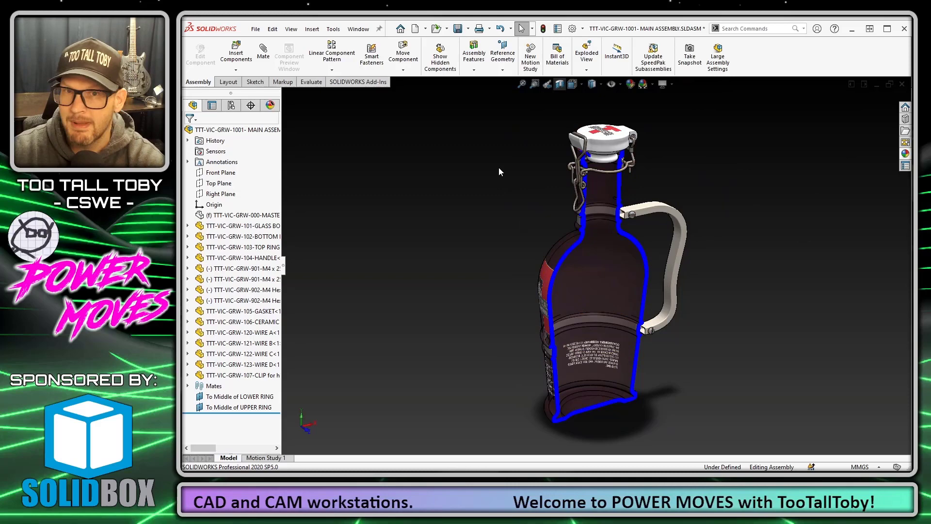
right_click(499, 172)
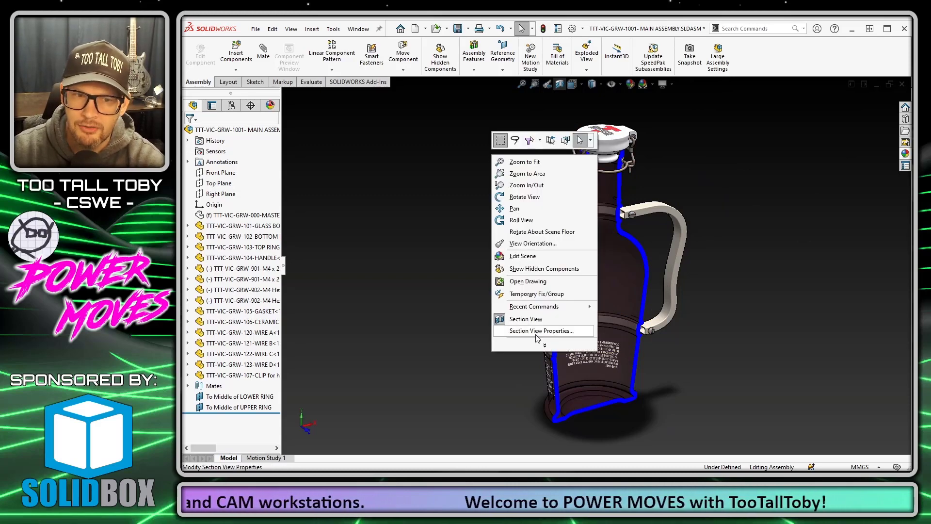
left_click(541, 331)
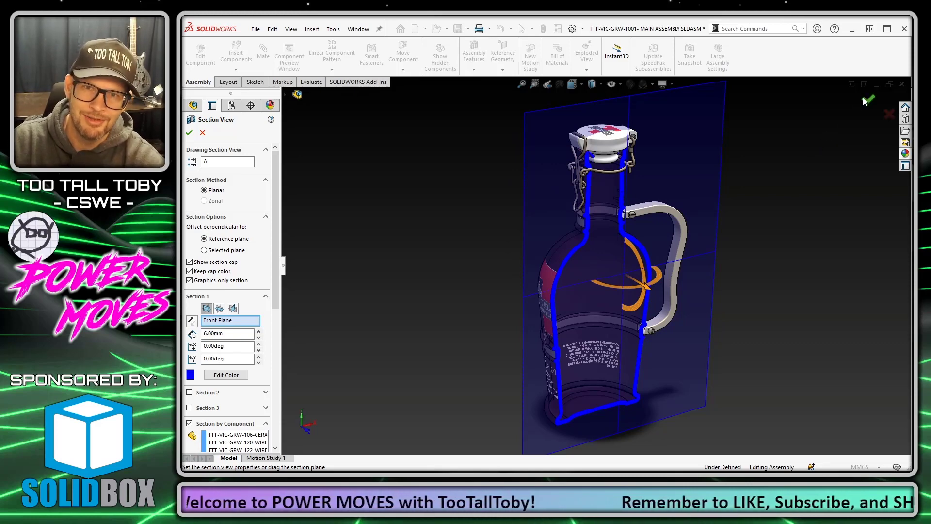
left_click(188, 132)
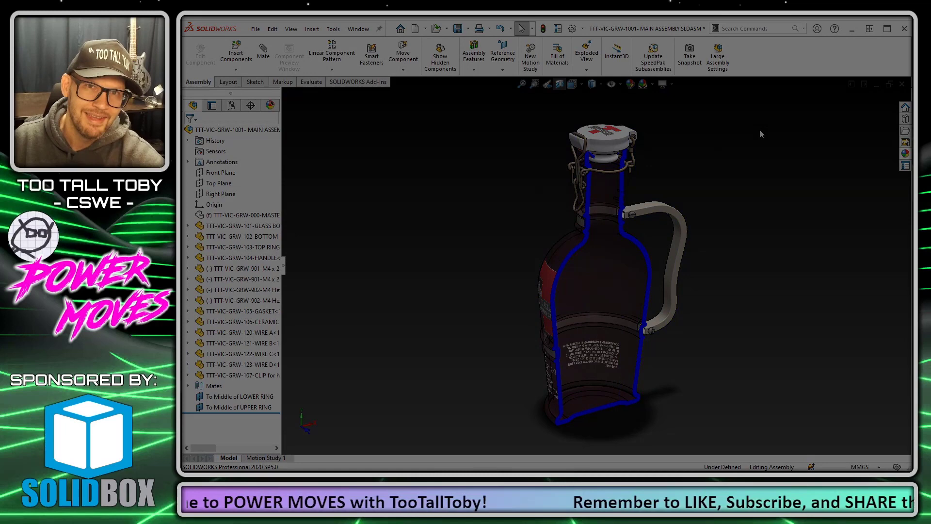